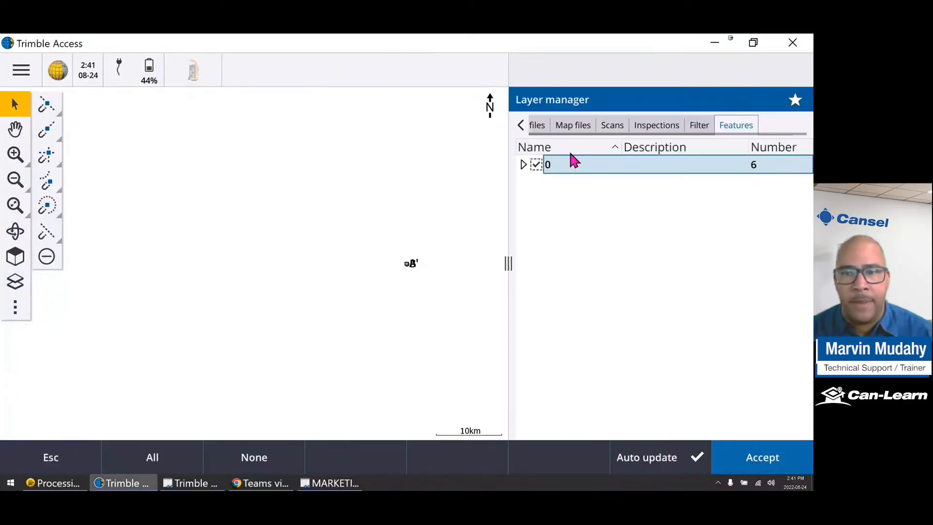
Expand the SUBDIV DWG map file and enable all its layers
click(573, 125)
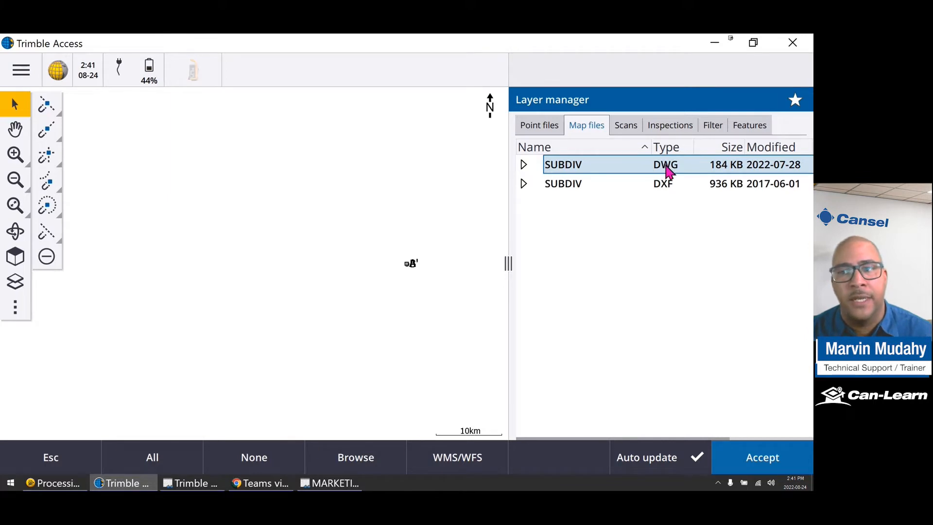
click(666, 167)
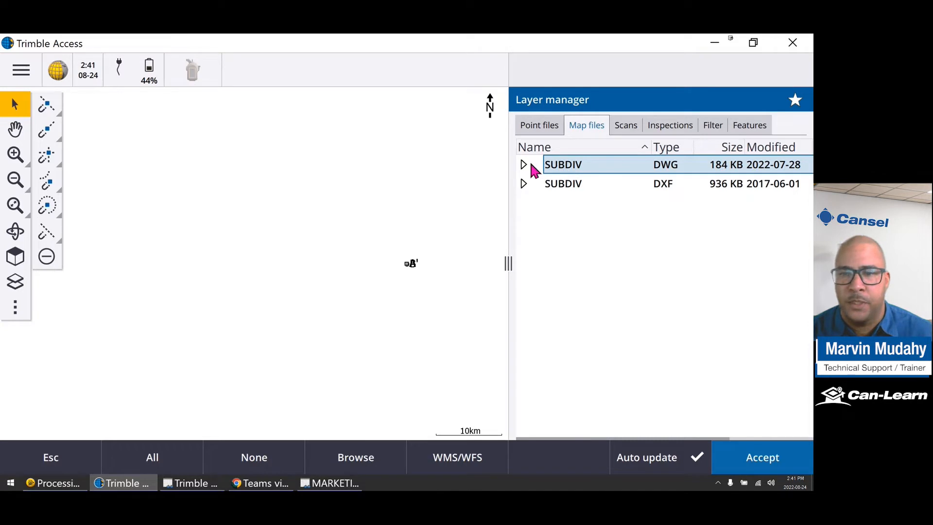
click(523, 164)
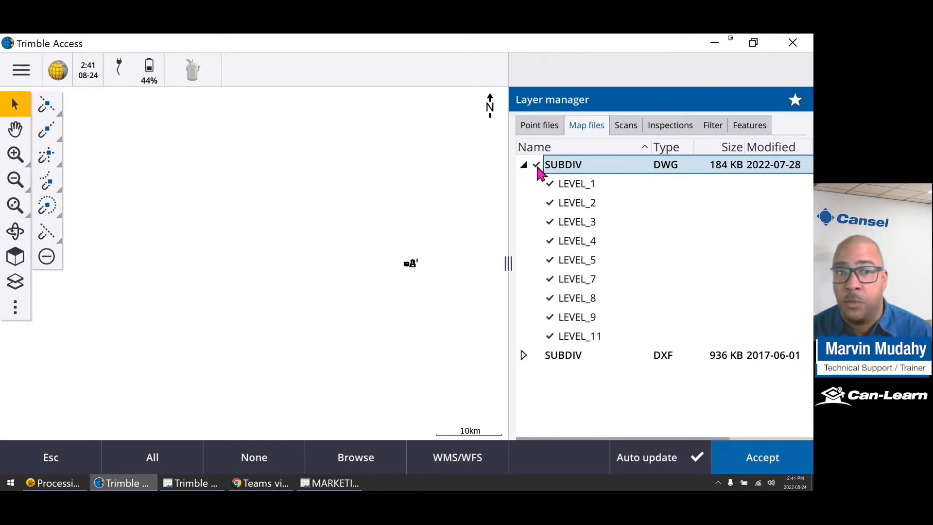
click(536, 165)
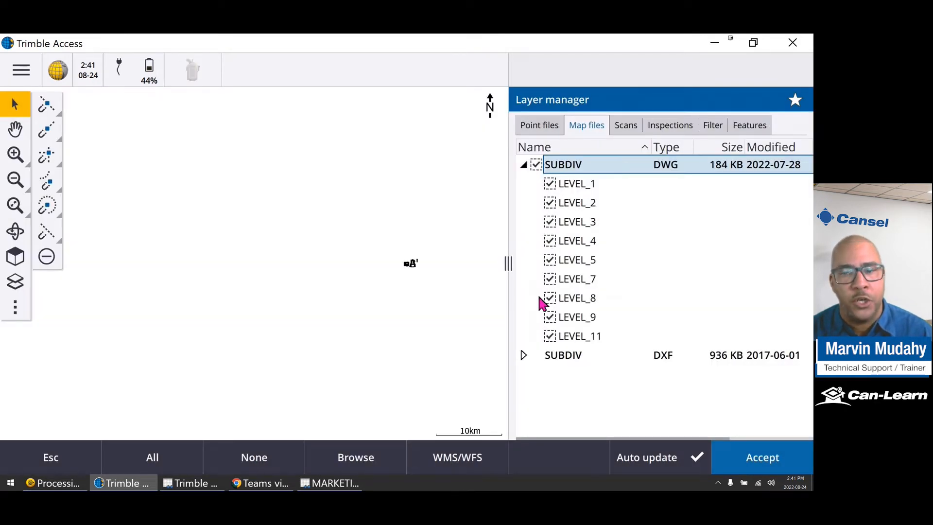
mouse_move(553, 300)
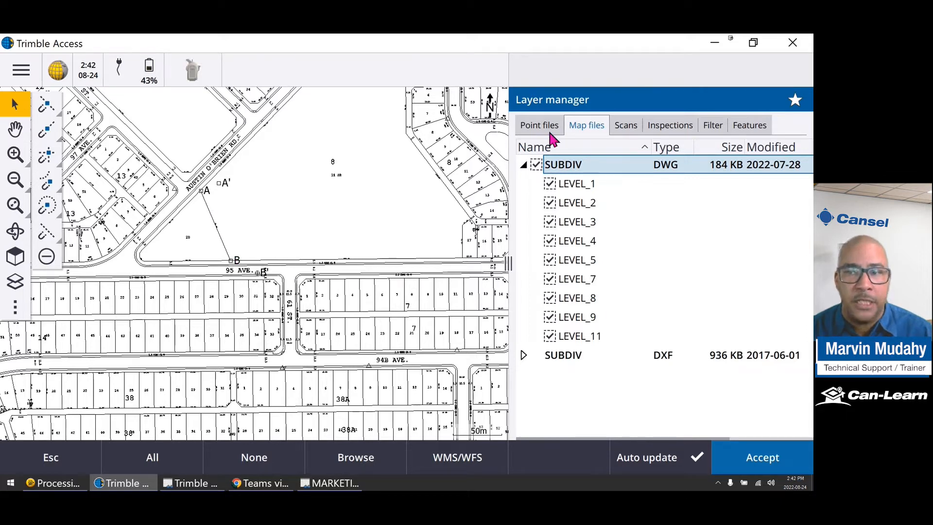
Accept the layer changes and compute the inverse between points A' and B'
click(763, 457)
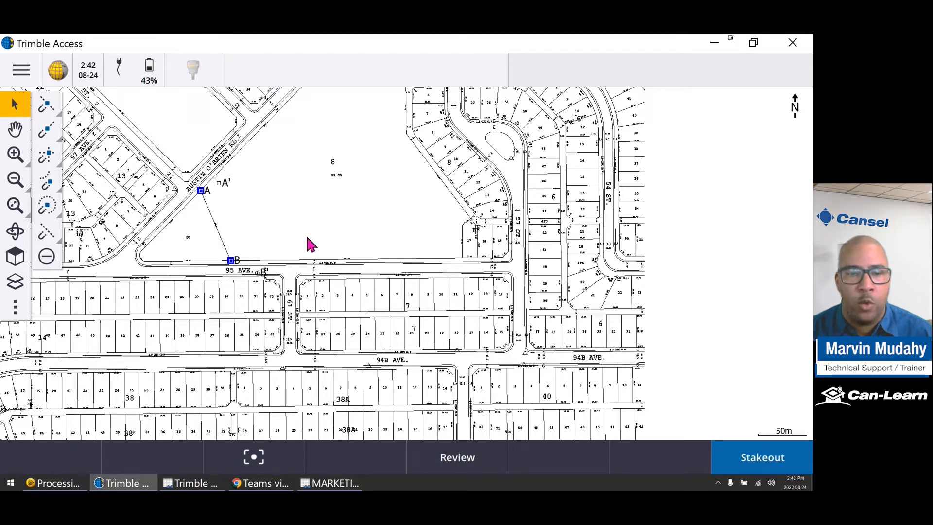
right_click(309, 244)
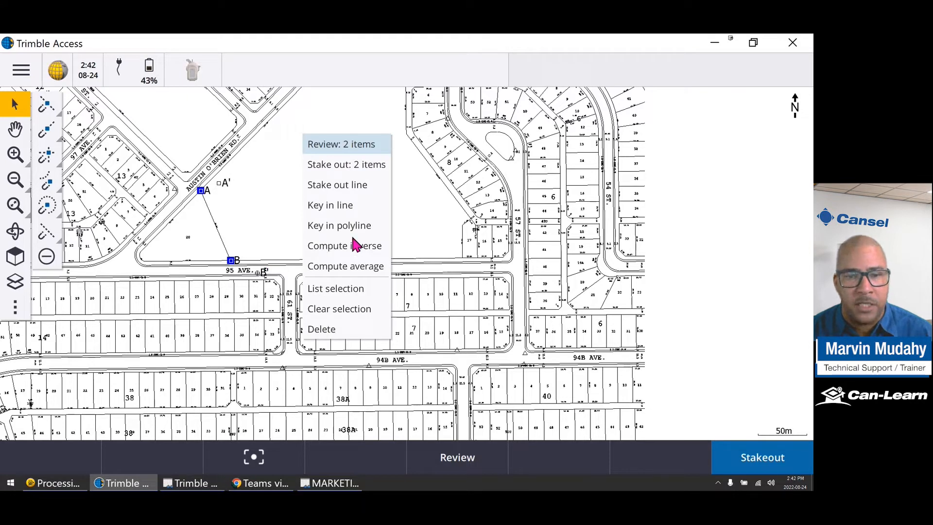
click(344, 244)
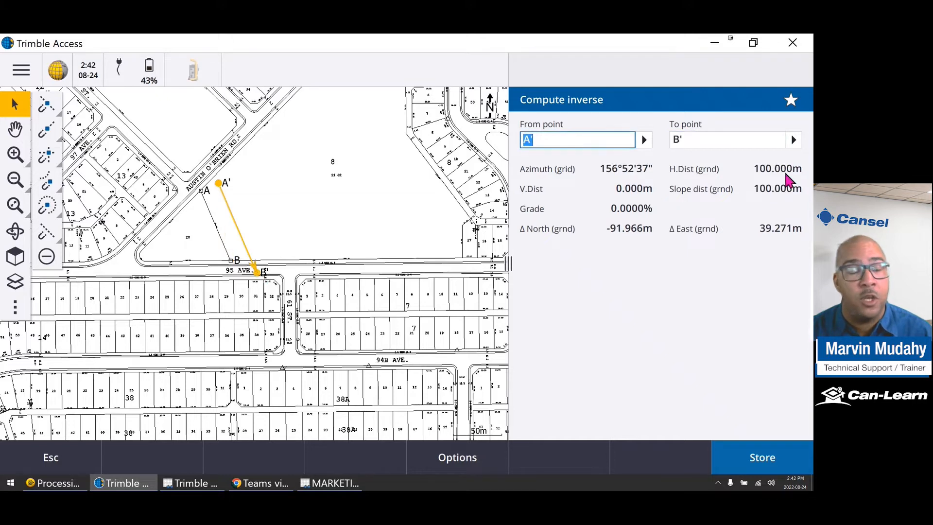
mouse_move(238, 226)
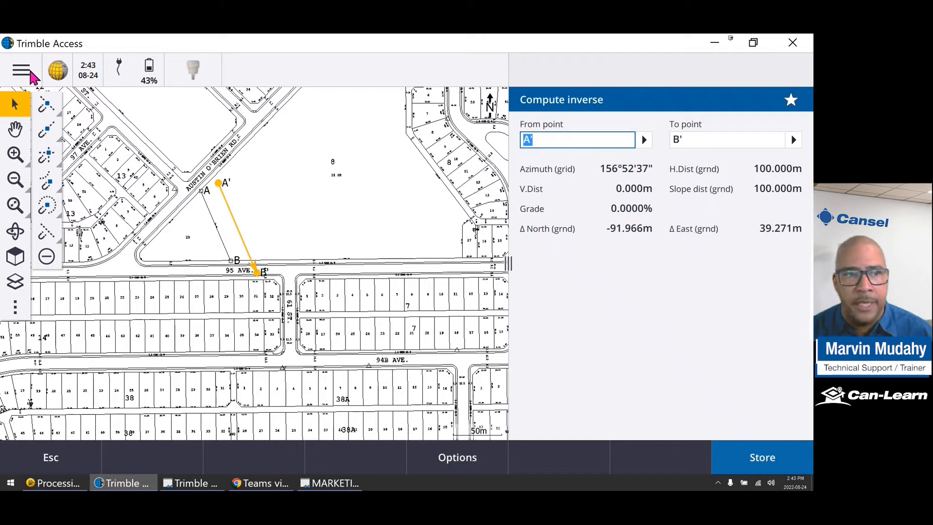
Open Georeference map from the Cogo Adjust menu
click(21, 70)
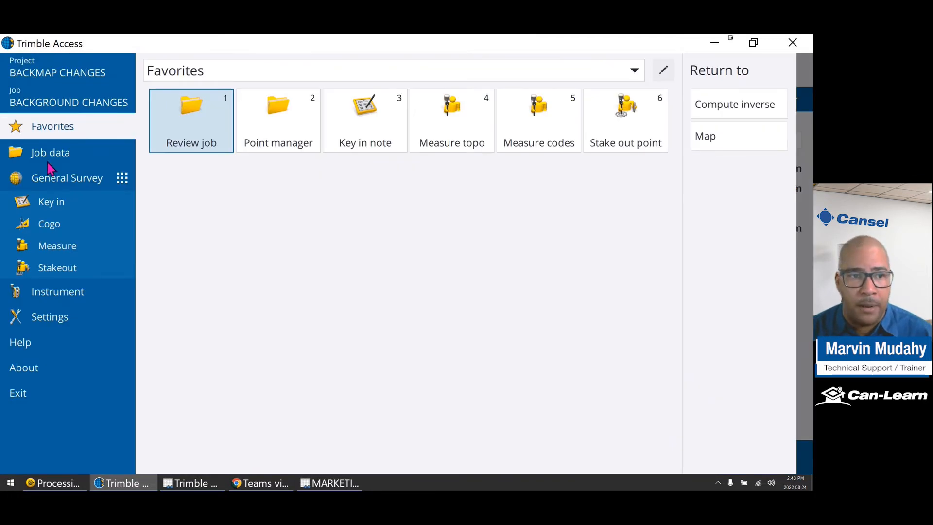
mouse_move(68, 256)
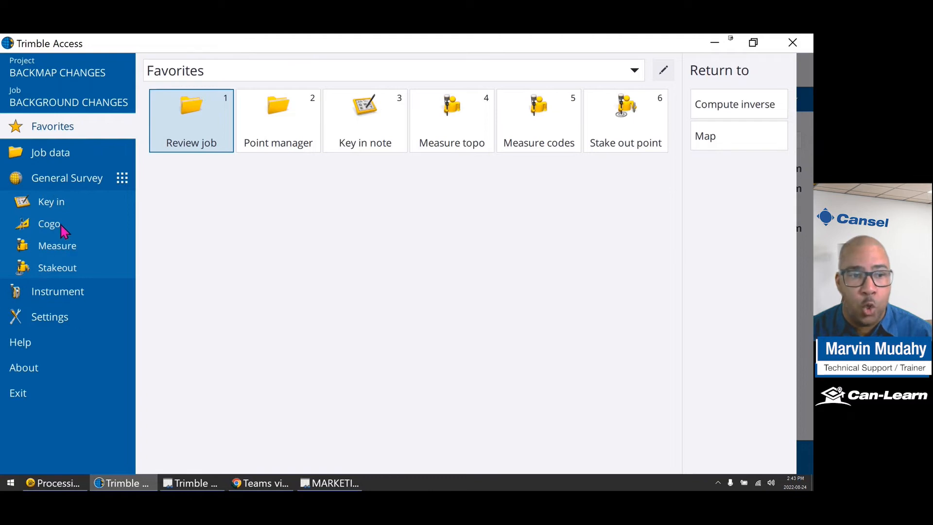
click(48, 223)
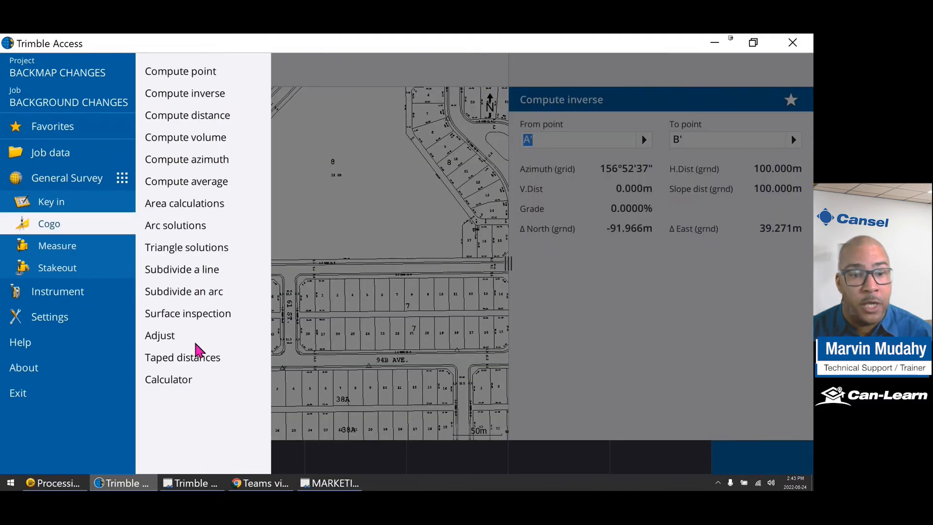
click(159, 335)
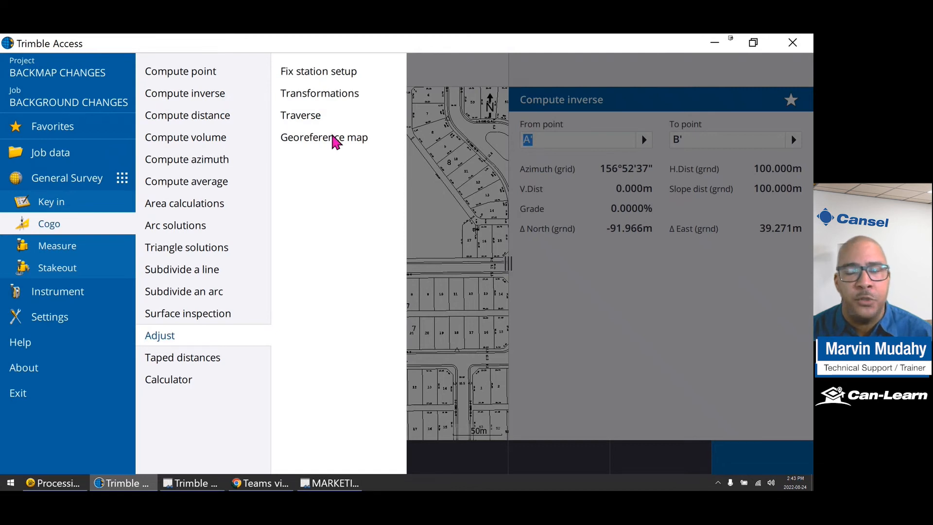
click(324, 137)
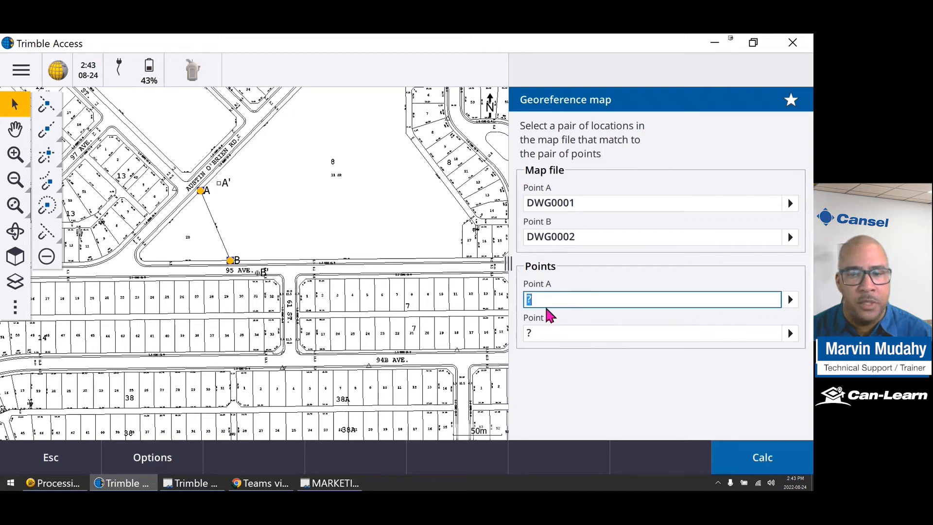
mouse_move(226, 199)
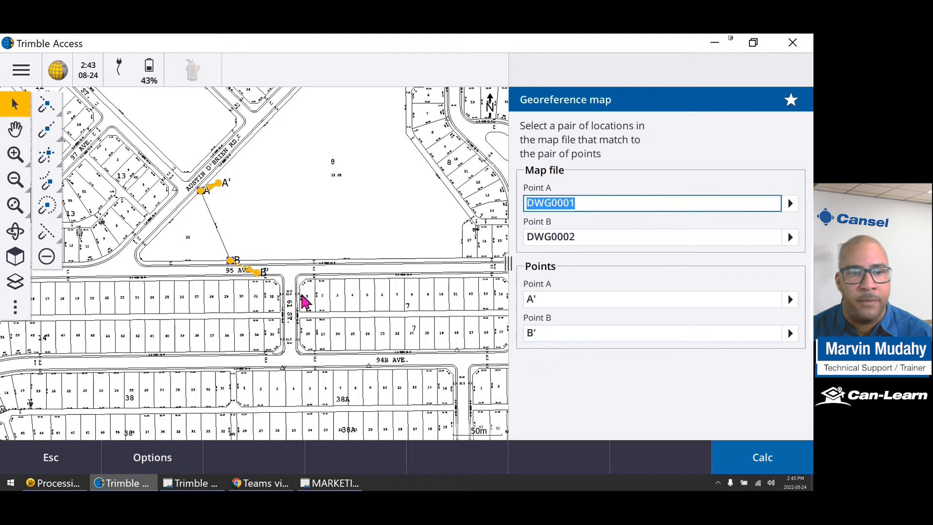
mouse_move(220, 197)
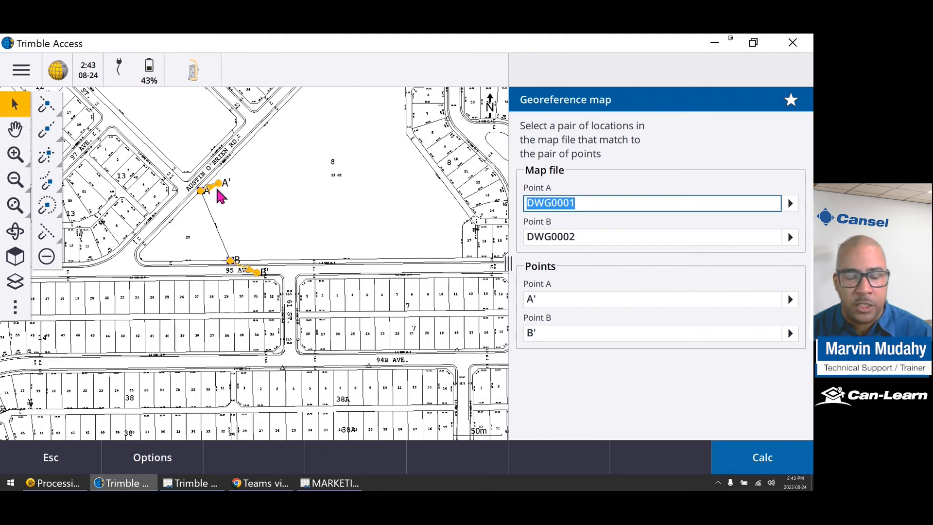
mouse_move(607, 371)
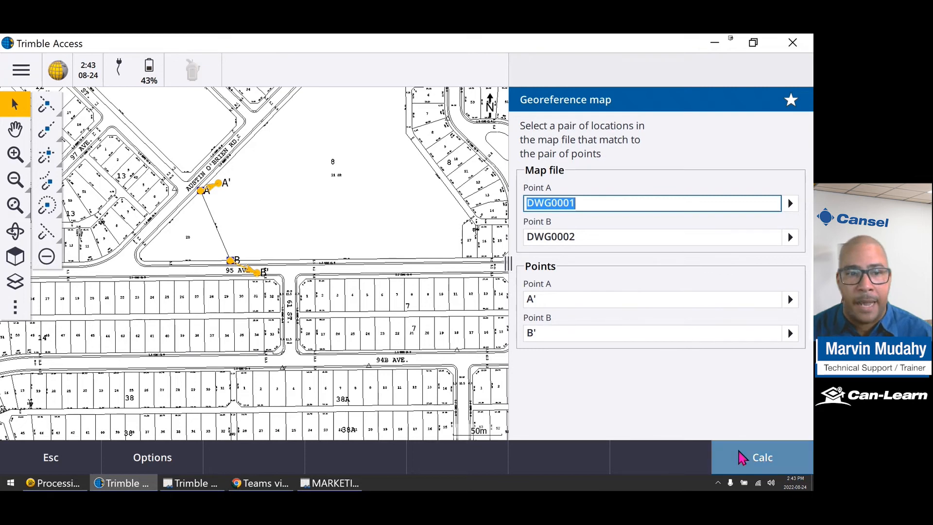
Calculate the georeference and review scale 1.28079312, shifts 7.854m N and 18.393m E
click(762, 456)
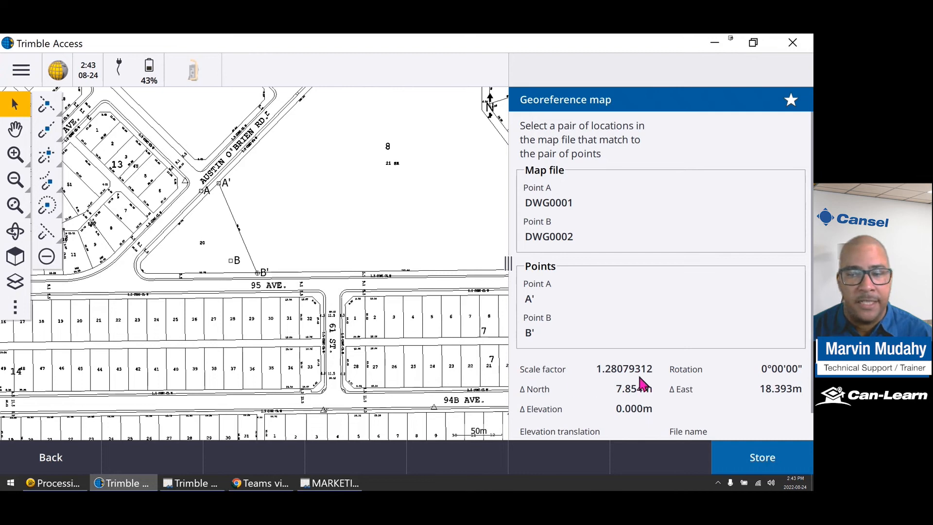
mouse_move(771, 384)
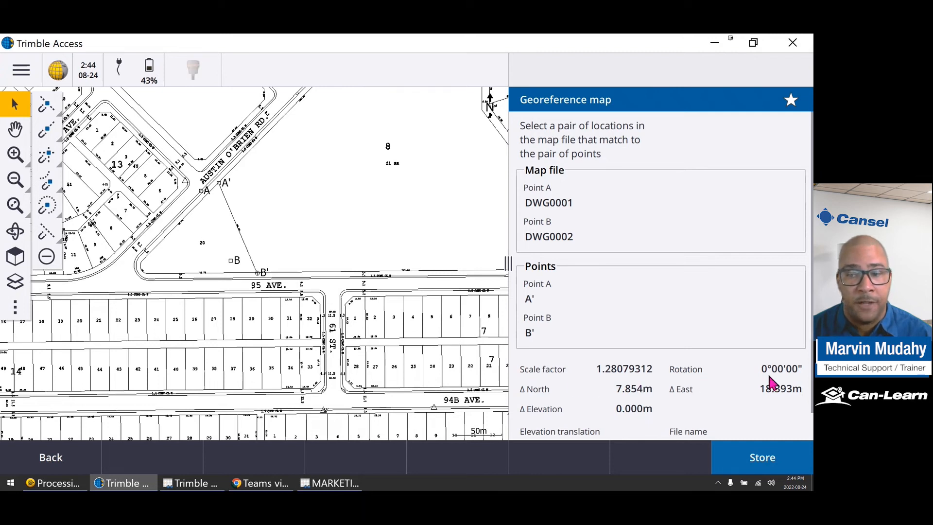
scroll(down, 3)
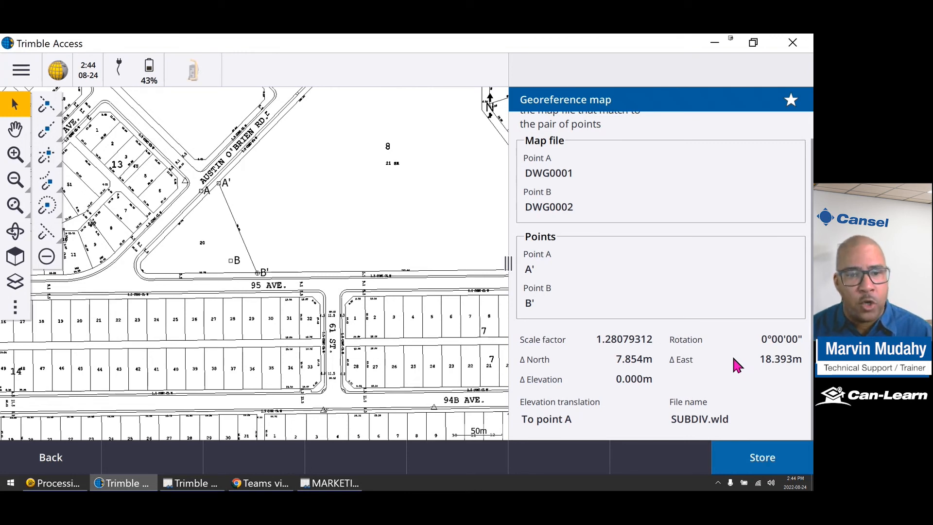
mouse_move(675, 358)
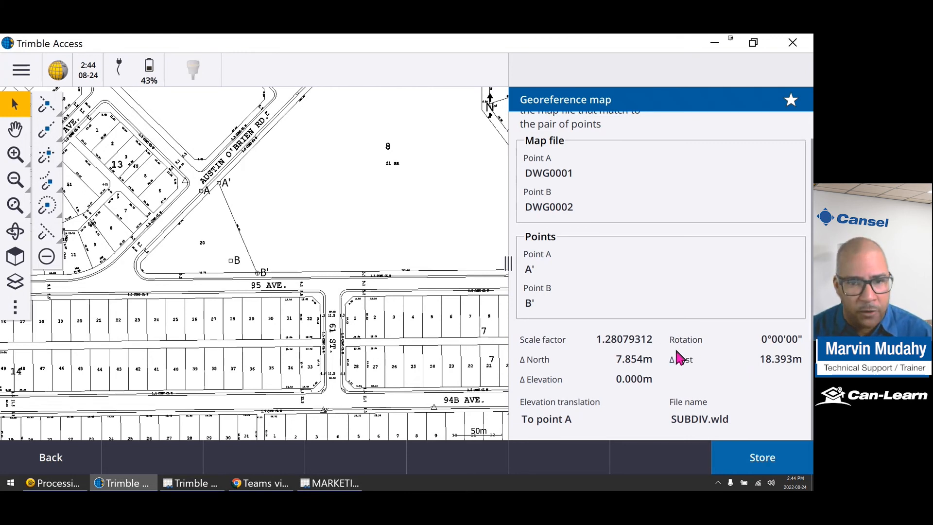
mouse_move(687, 359)
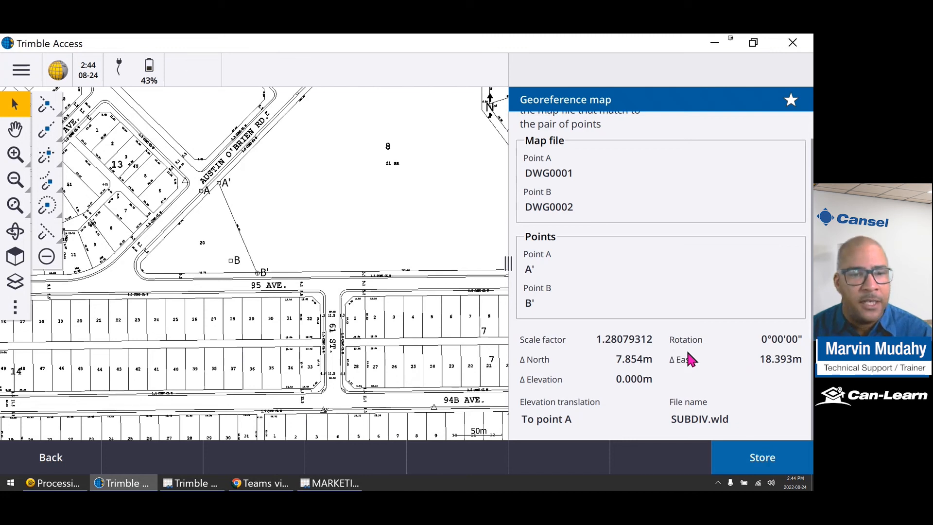